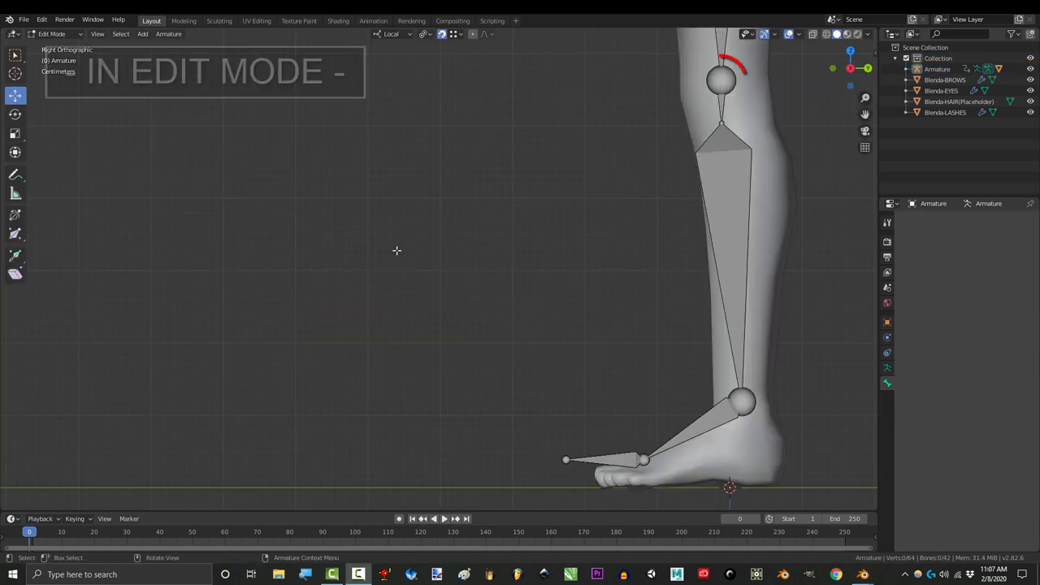
- Duplicate bones to create knee.L and an unparented footIK.L copy of foot.L
{"action": "key", "text": "e"}
{"action": "type", "text": "knee"}
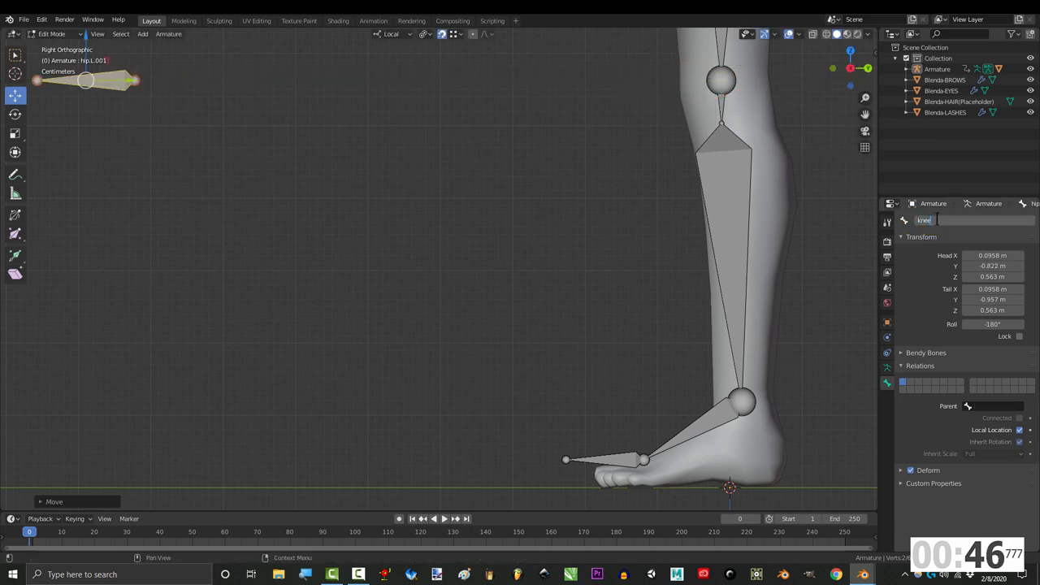
{"action": "key", "text": "shift+d"}
{"action": "type", "text": "footIK"}
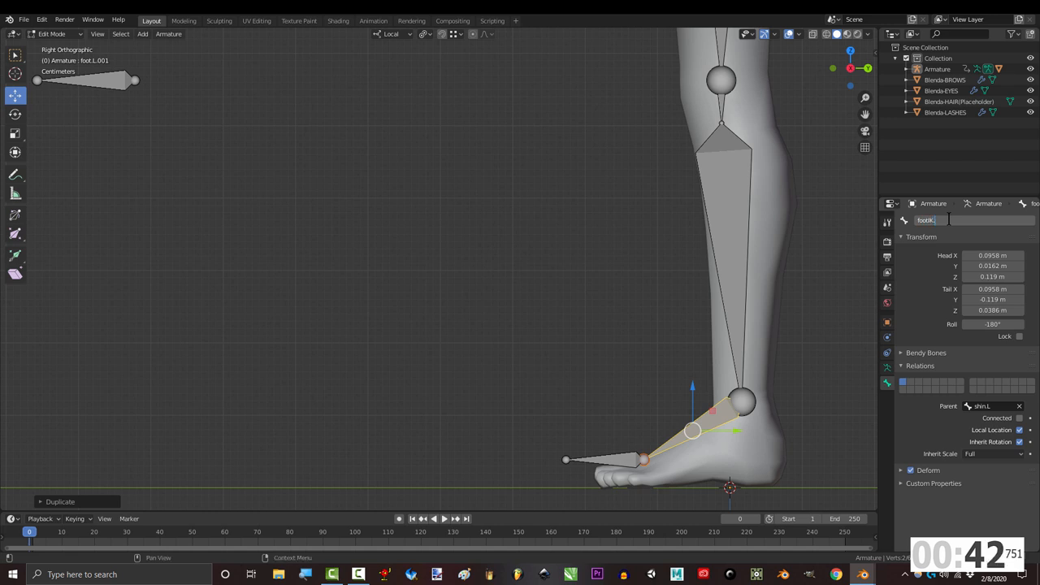
{"action": "left_click", "coordinate": [1017, 406]}
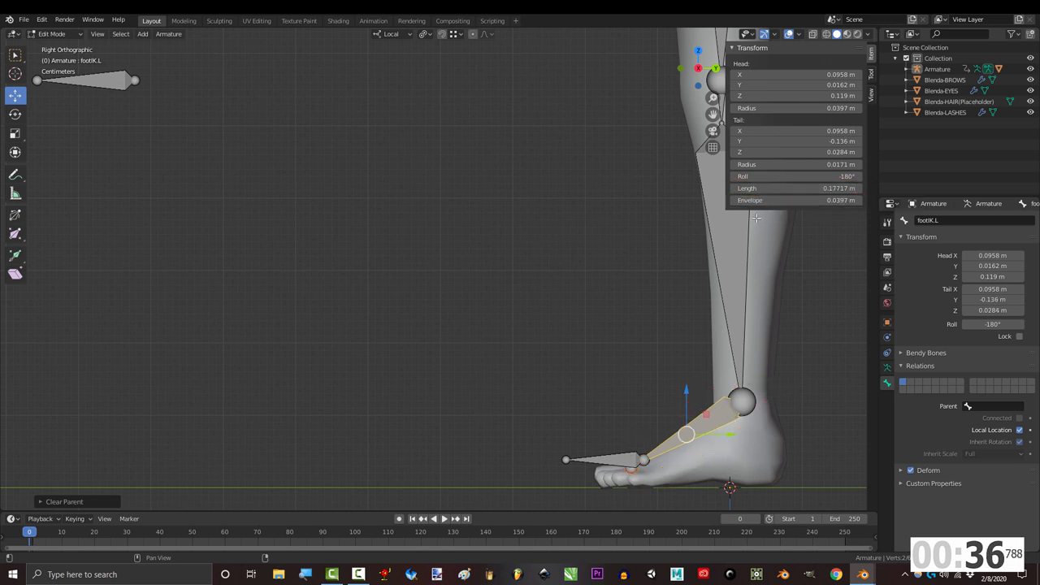
- In Pose Mode, add an IK constraint on shin.L targeting footIK.L with pole knee.L
{"action": "left_click", "coordinate": [52, 34]}
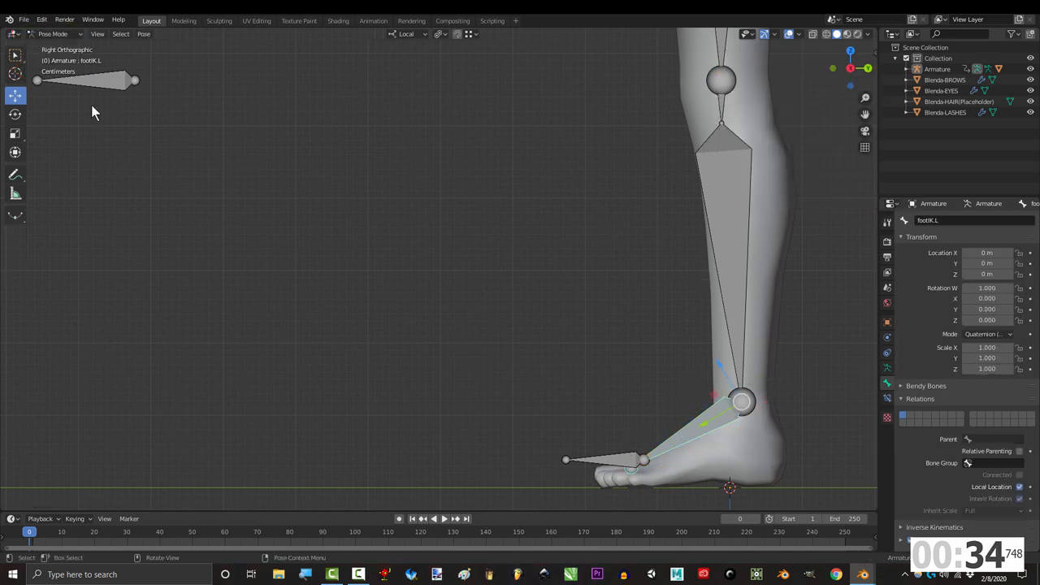
{"action": "left_click", "coordinate": [734, 266]}
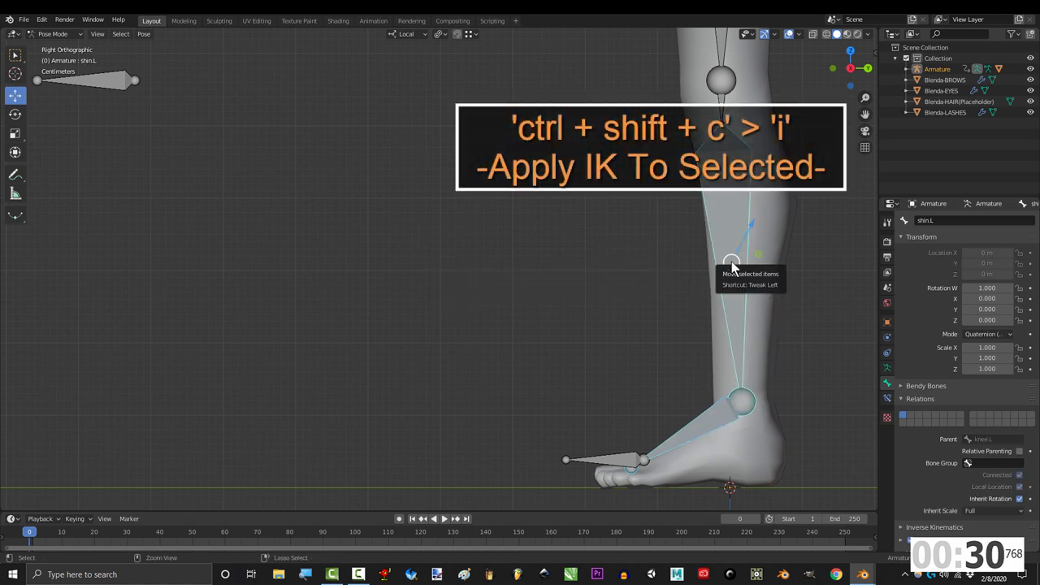
{"action": "left_click", "coordinate": [943, 287]}
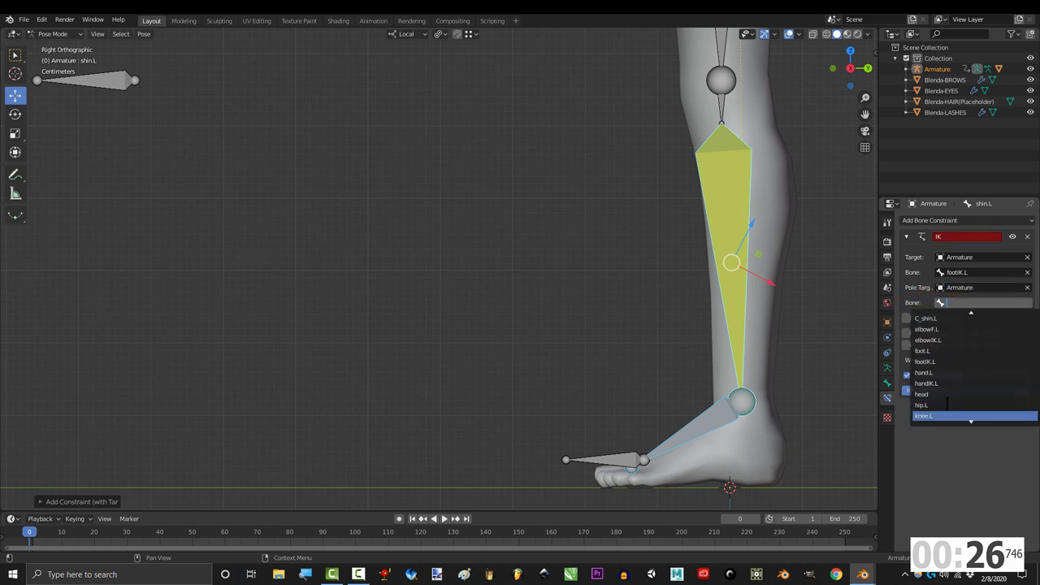
{"action": "left_click", "coordinate": [929, 415]}
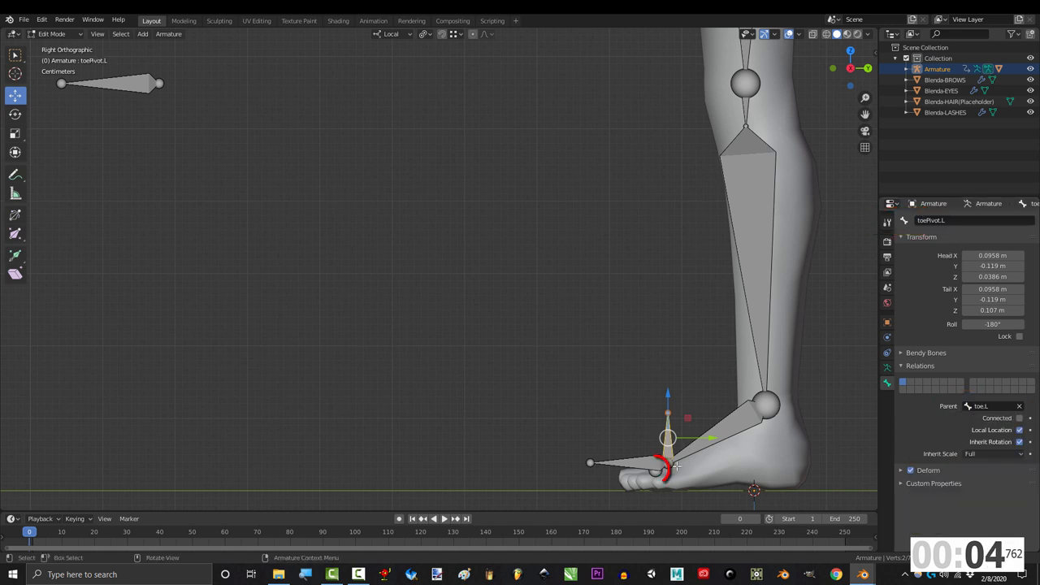
- Select footIK.L and assign it a new parent bone in Relations
{"action": "left_click", "coordinate": [983, 406]}
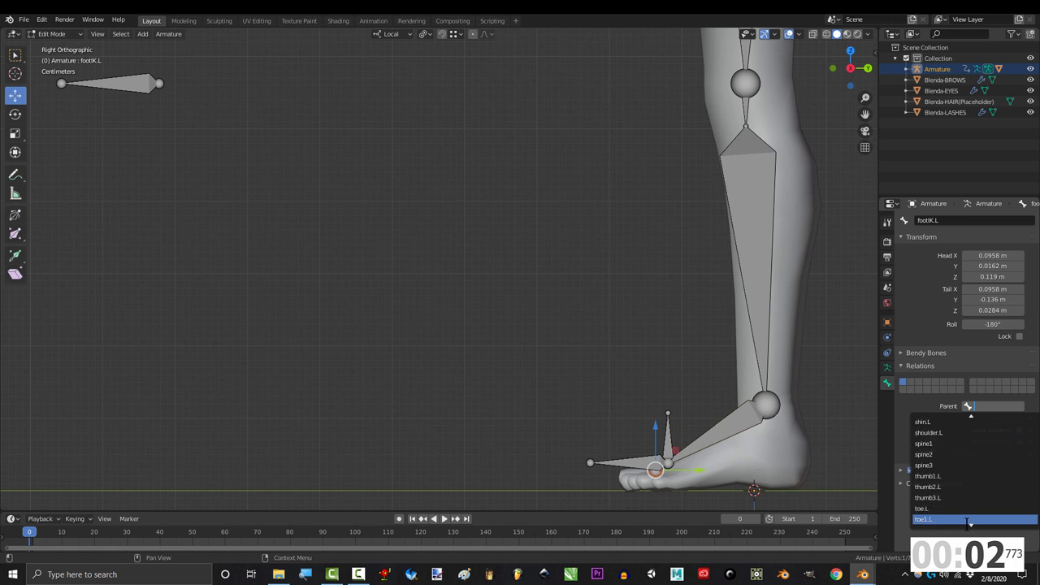
{"action": "left_click", "coordinate": [945, 520]}
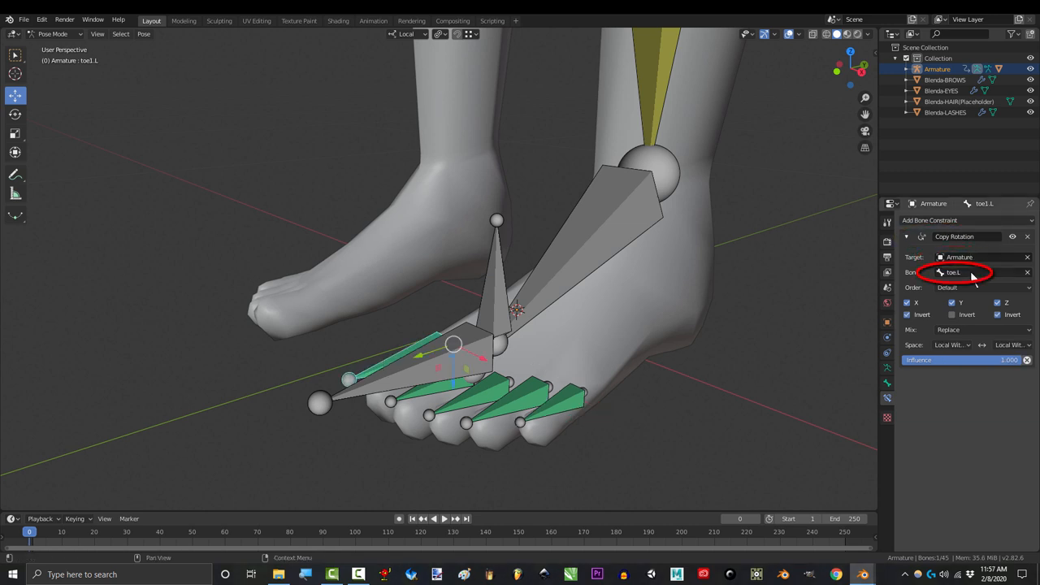
- Set toe.L as the Copy Rotation target bone for toe1.L
{"action": "left_click", "coordinate": [951, 345]}
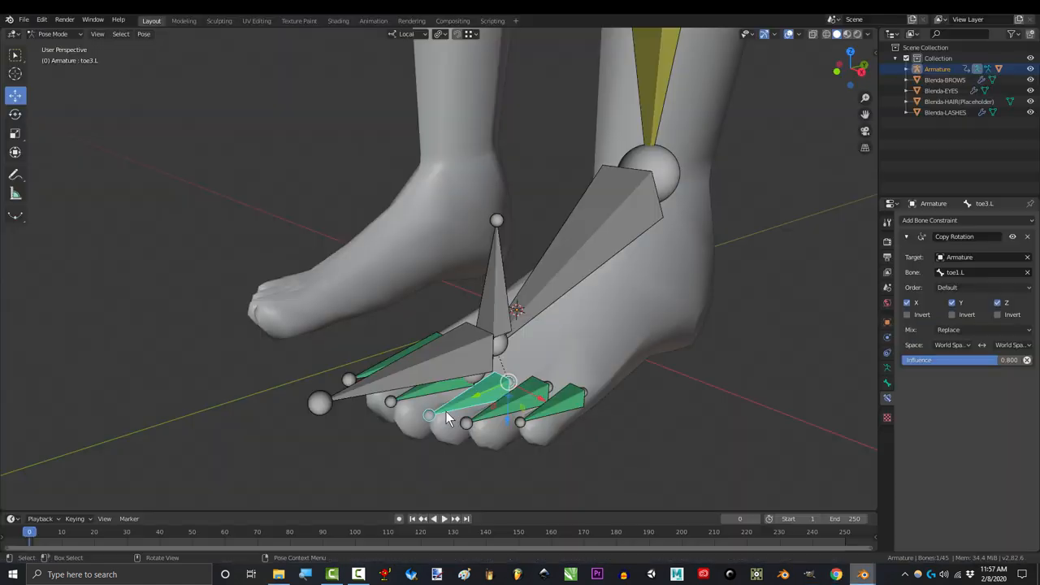
{"action": "mouse_move", "coordinate": [661, 437]}
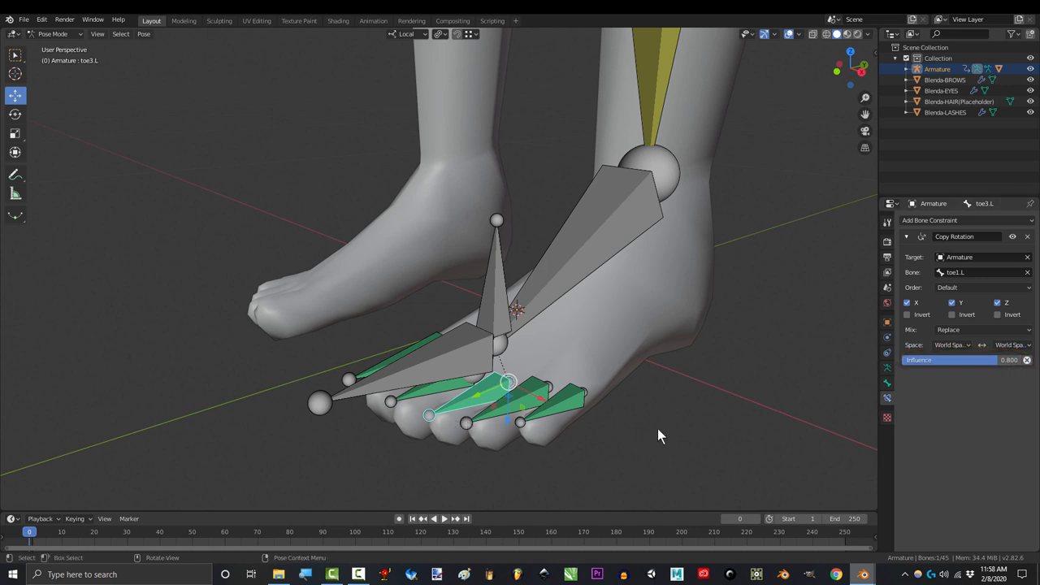
- Select toe4.L to review its Copy Rotation constraint at 0.6 influence
{"action": "left_click", "coordinate": [548, 399]}
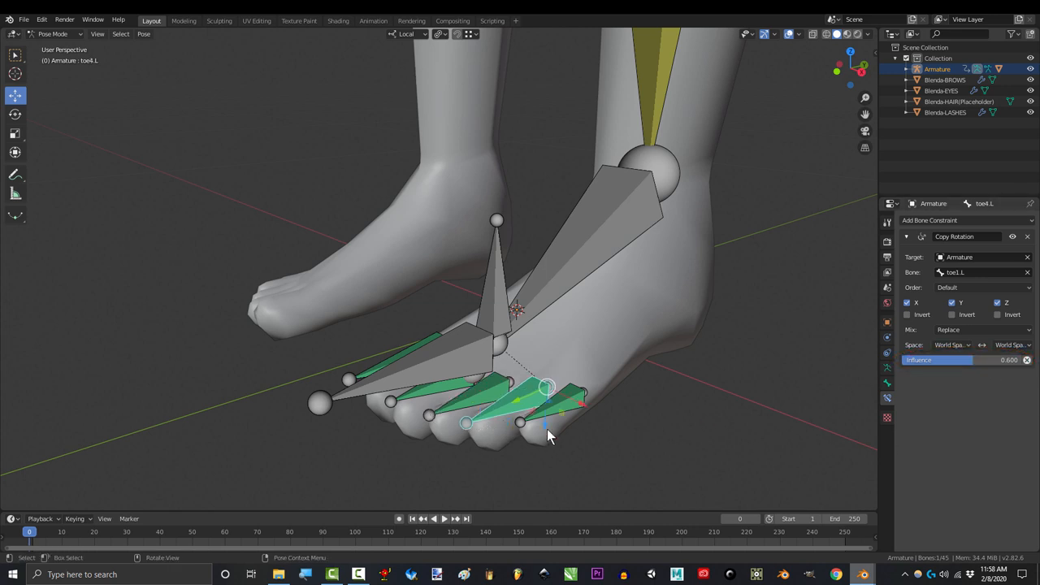